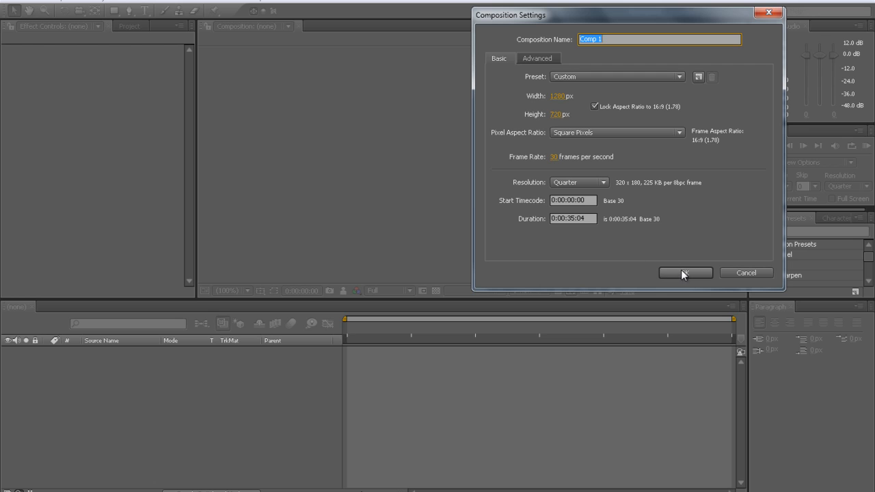
Confirm the 1280×720, 30 fps, 0:00:35:04 composition settings to create Comp 1
click(685, 272)
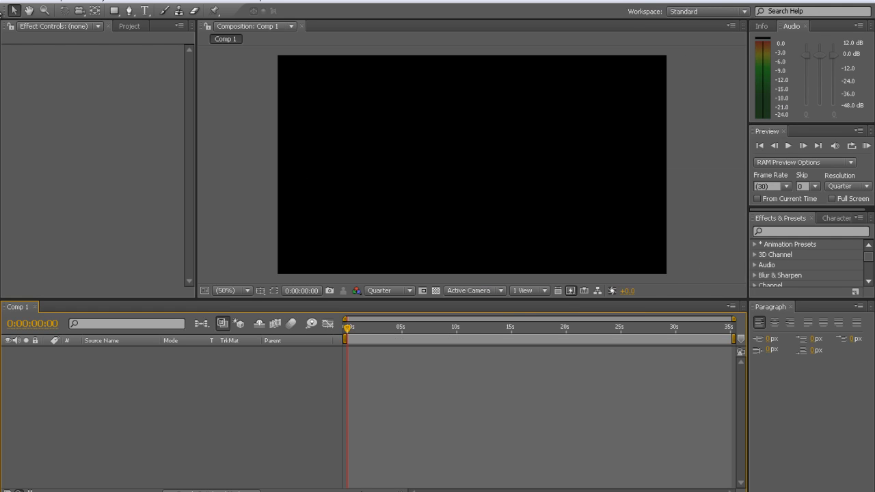
click(30, 10)
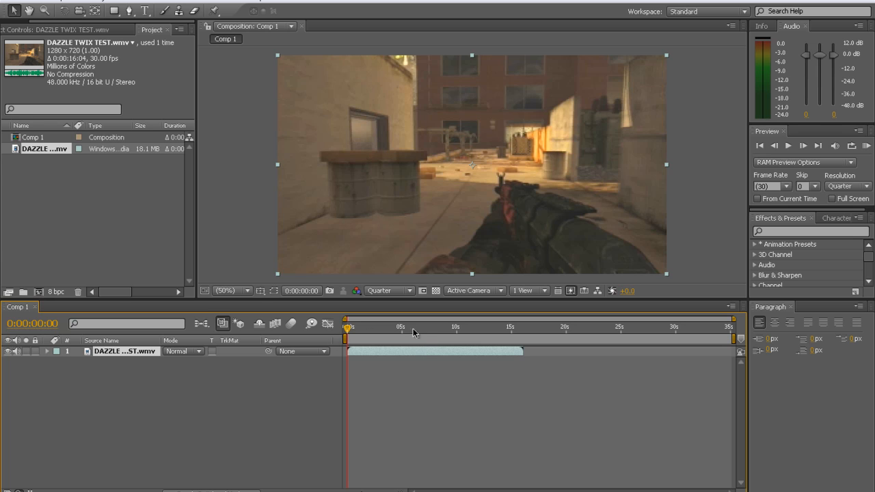
mouse_move(386, 246)
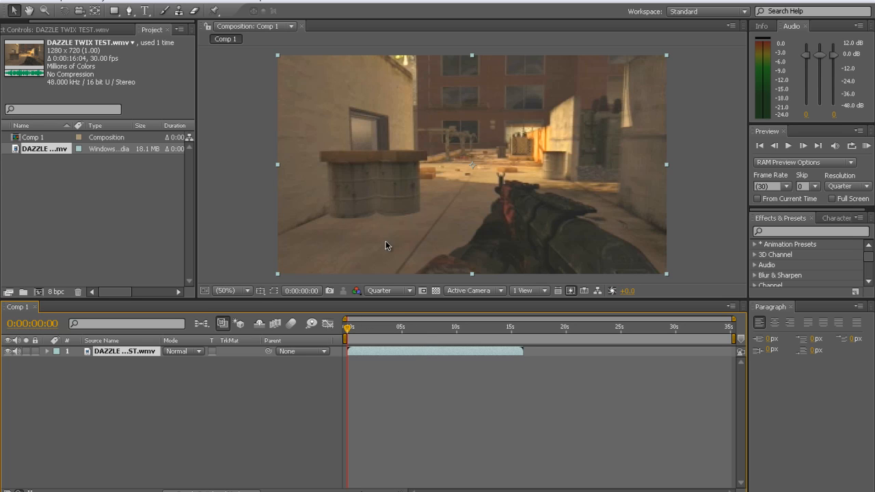
mouse_move(514, 334)
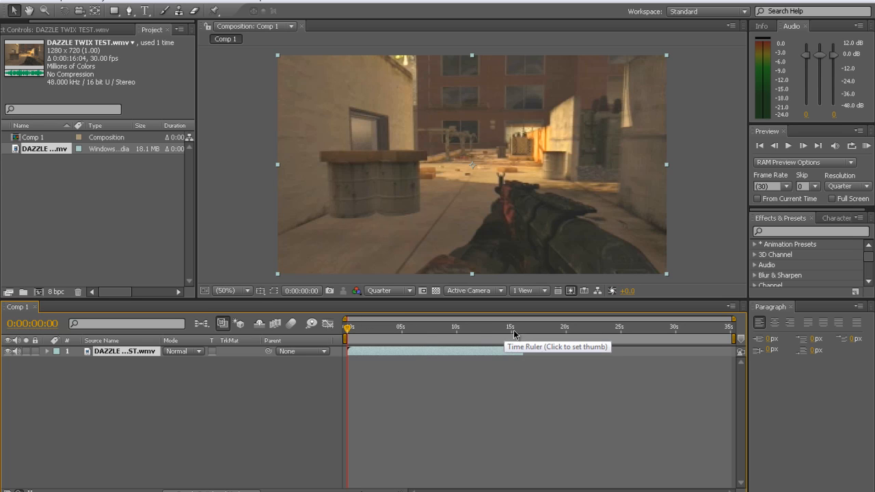
mouse_move(297, 395)
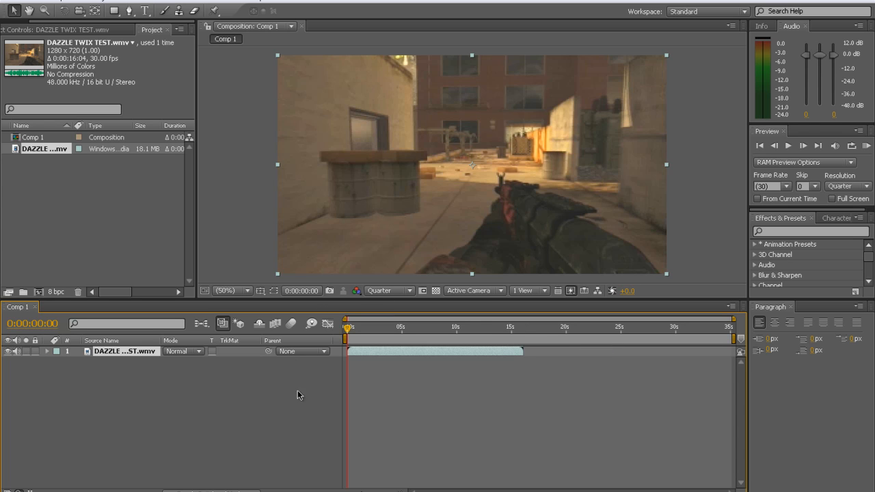
mouse_move(501, 231)
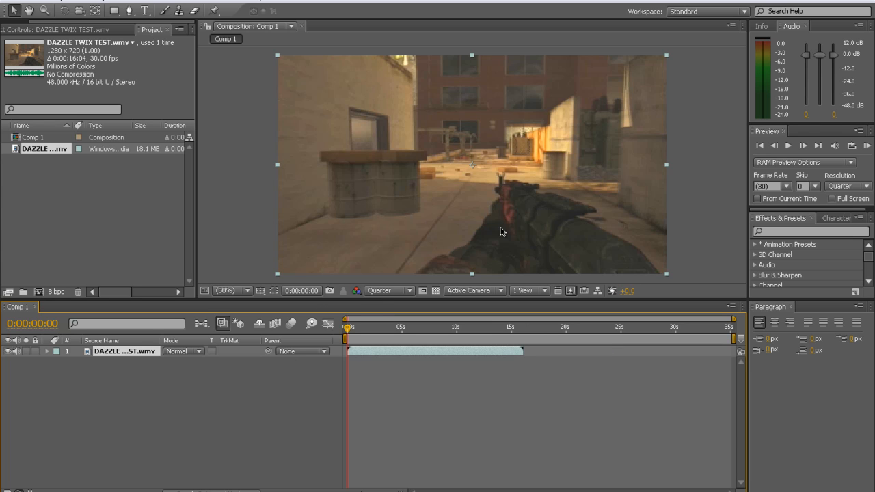
Adjust the preview resolution setting in the composition panel
click(388, 290)
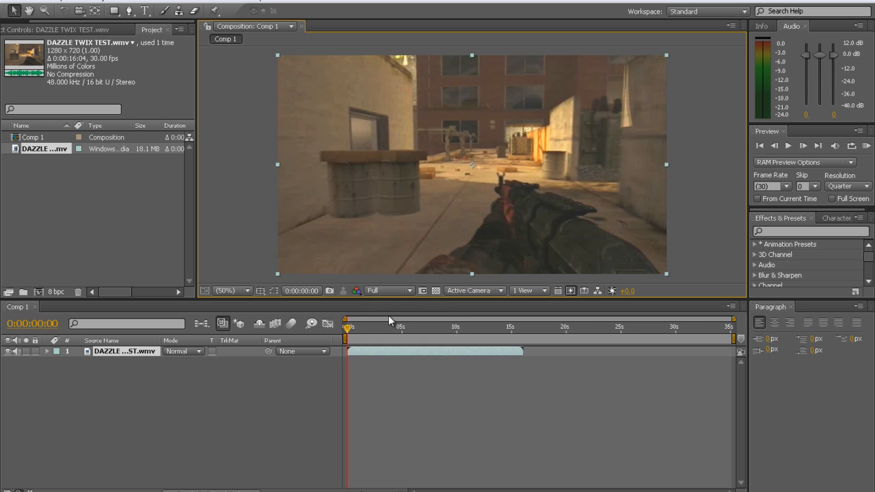
mouse_move(383, 291)
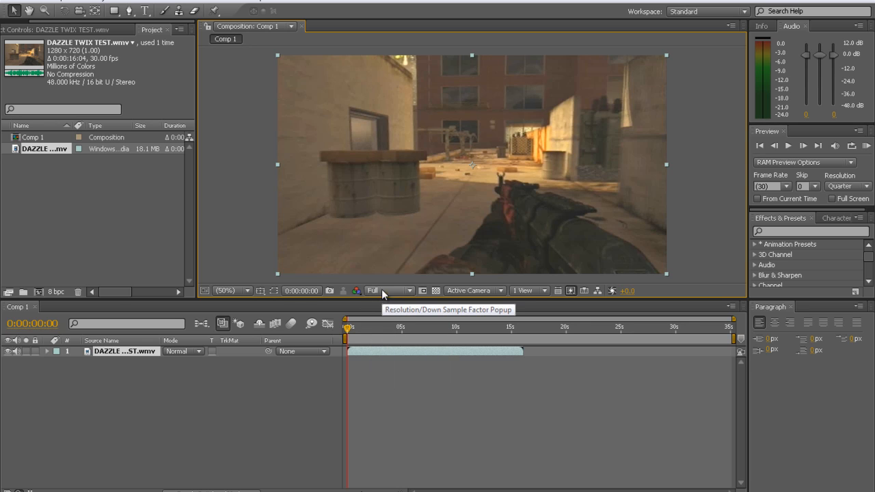
click(390, 291)
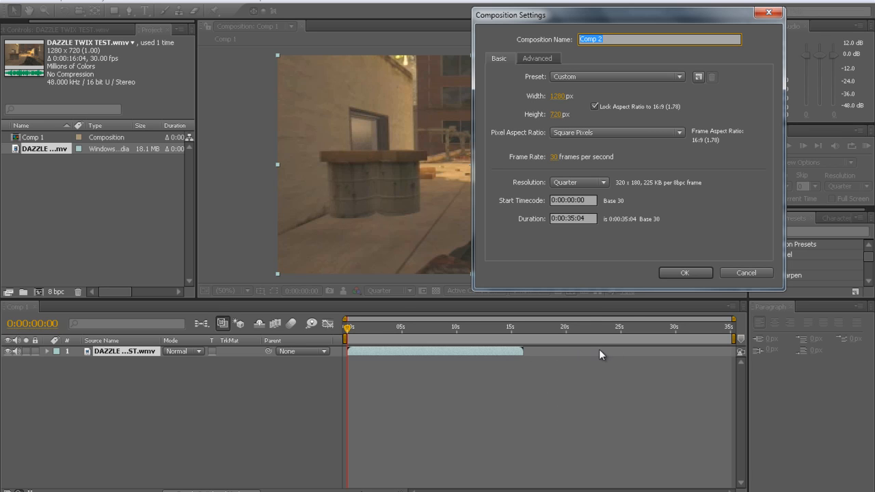
mouse_move(591, 249)
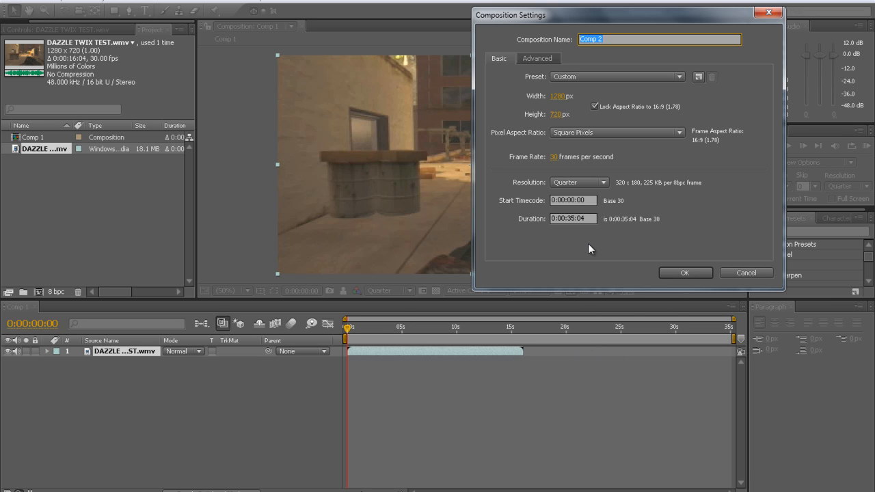
mouse_move(523, 334)
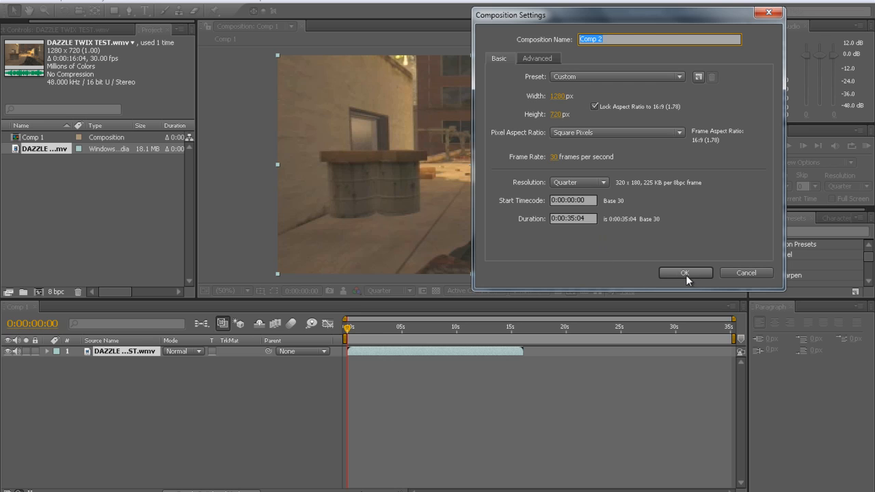
Confirm the 1280×720, 30 fps, 35-second settings for Comp 2
click(685, 273)
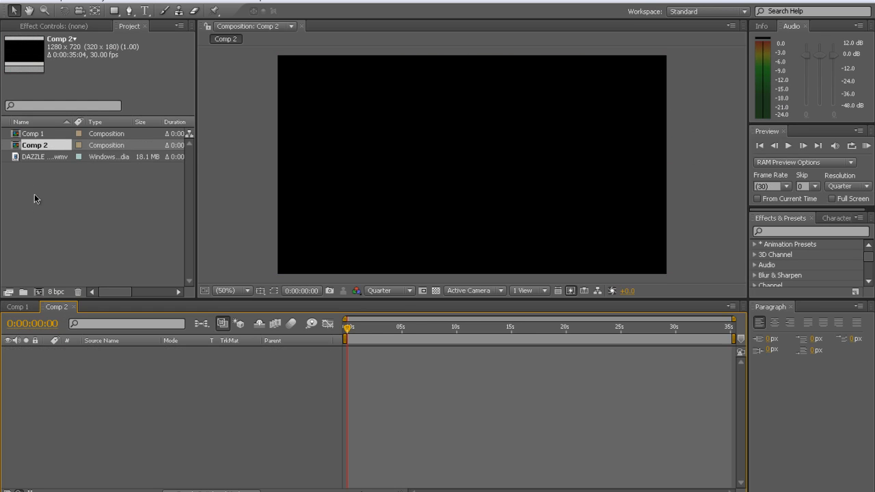
Nest Comp 1 into Comp 2, then scrub from about 16 seconds back to the start
click(33, 134)
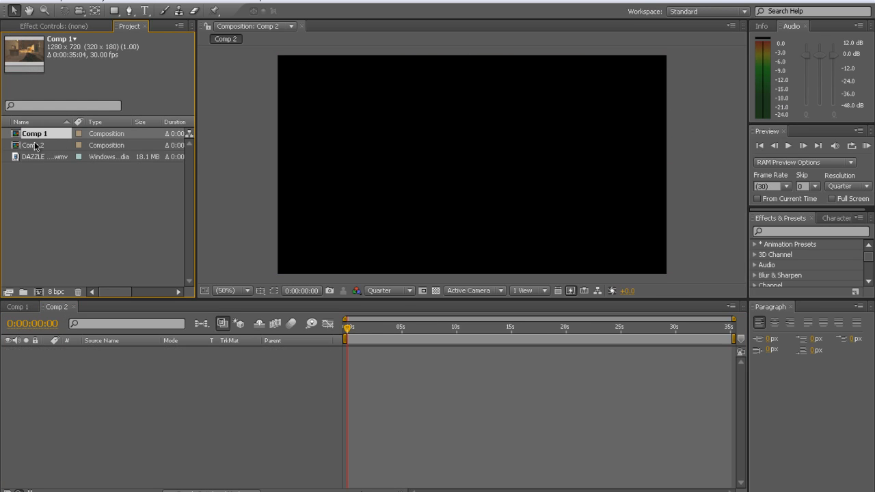
click(33, 156)
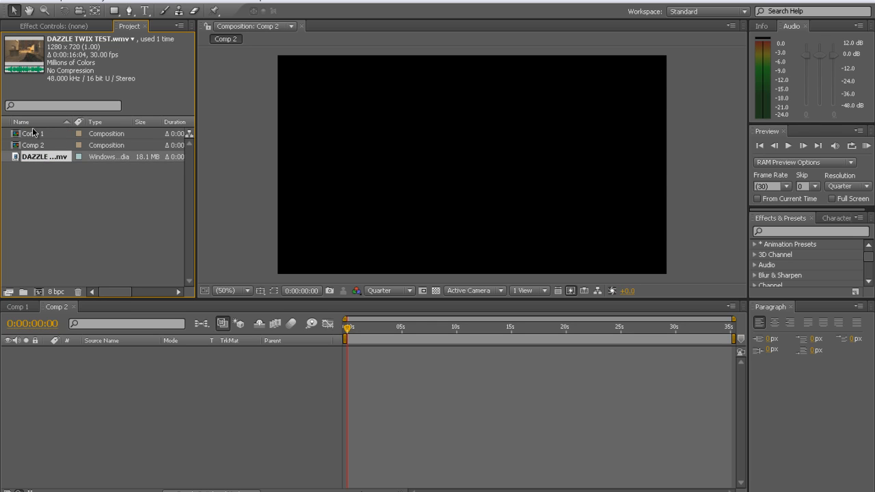
click(34, 133)
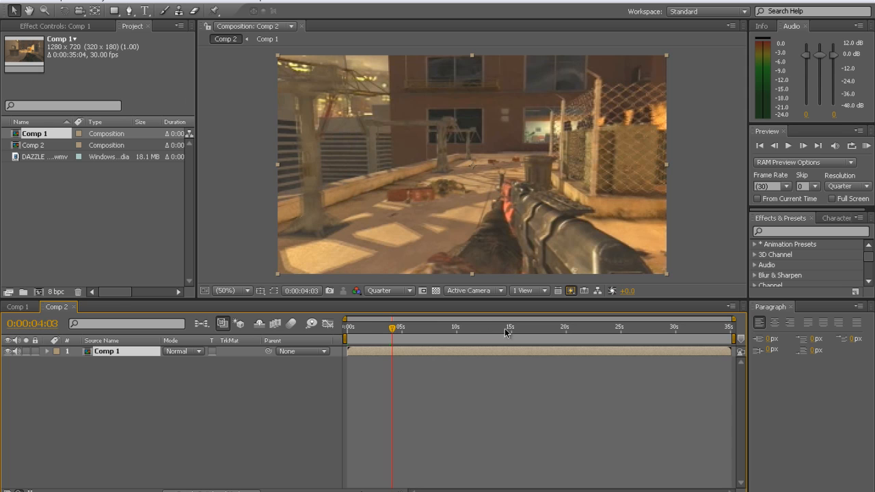
click(500, 326)
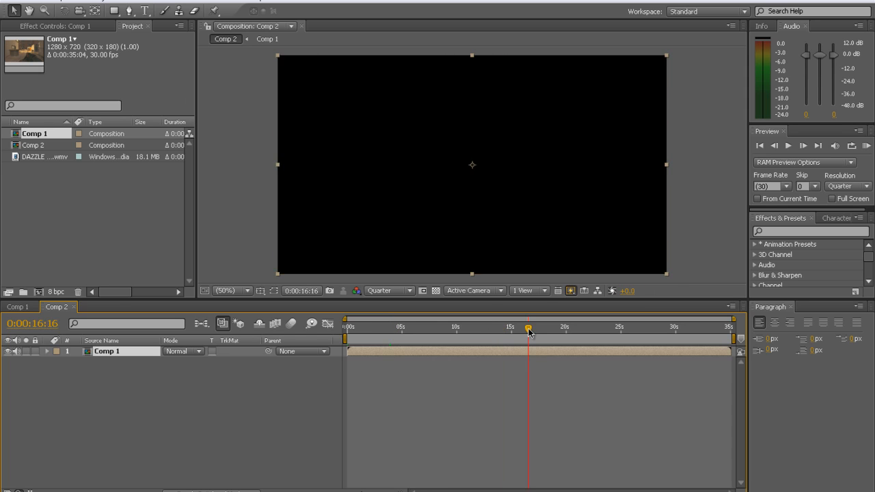
drag(528, 330, 521, 330)
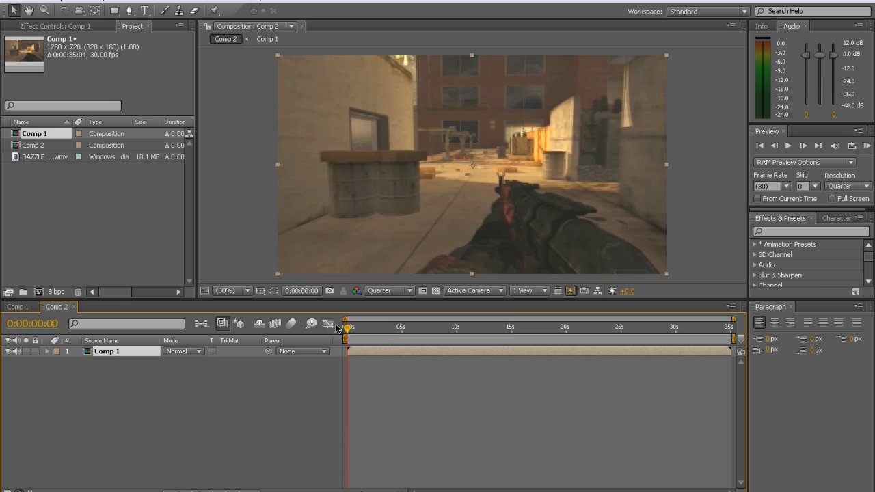
mouse_move(275, 323)
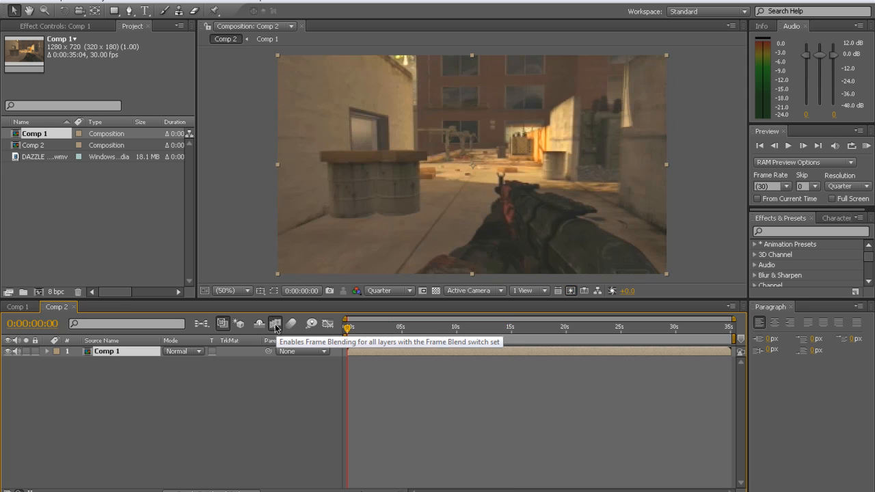
mouse_move(80, 317)
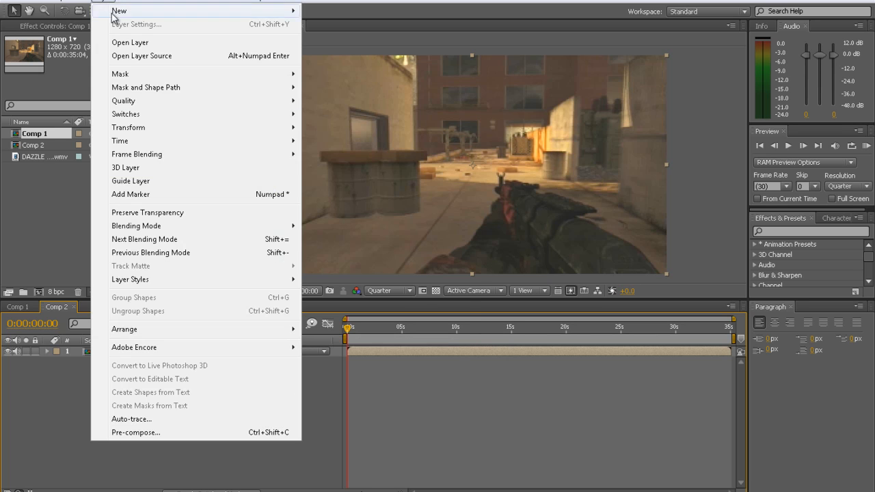
mouse_move(137, 154)
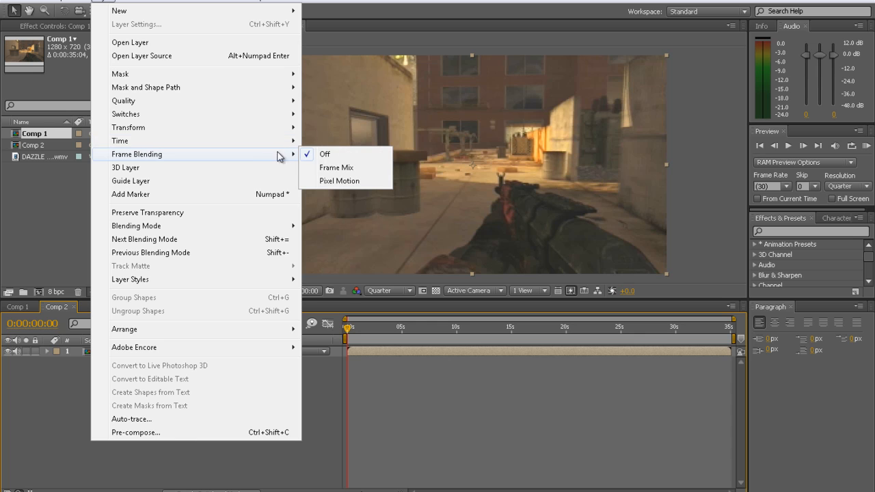
mouse_move(339, 181)
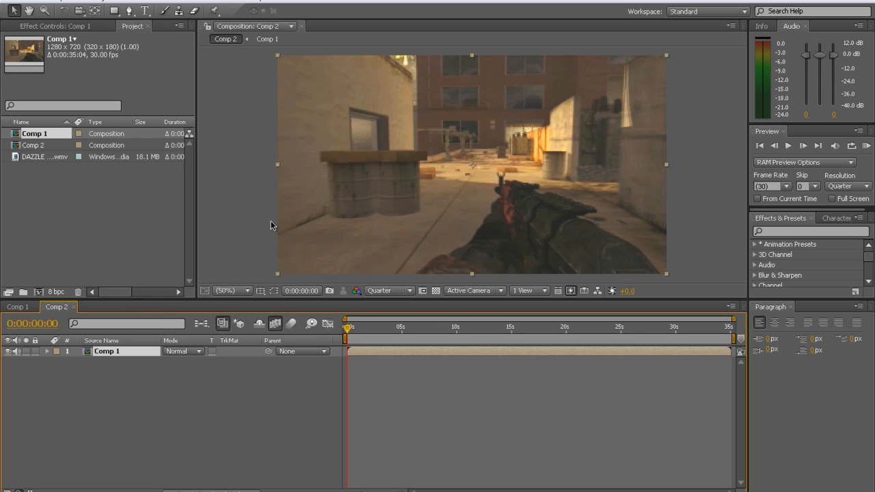
mouse_move(123, 22)
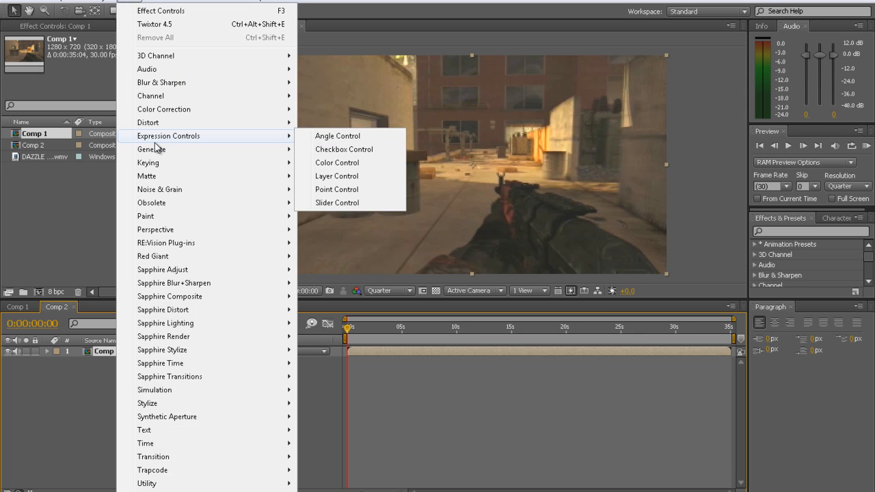
mouse_move(165, 242)
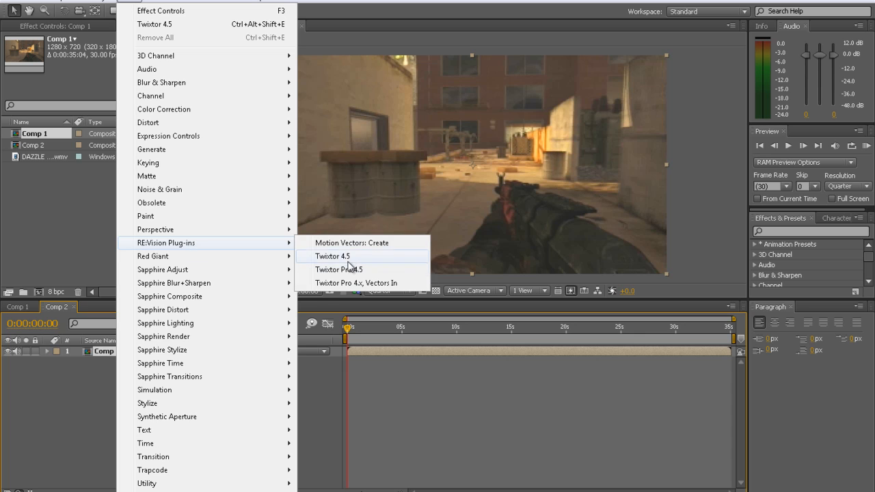
Apply Twixtor 4.5 to the Comp 1 layer and set its input frame rate to 30
click(332, 255)
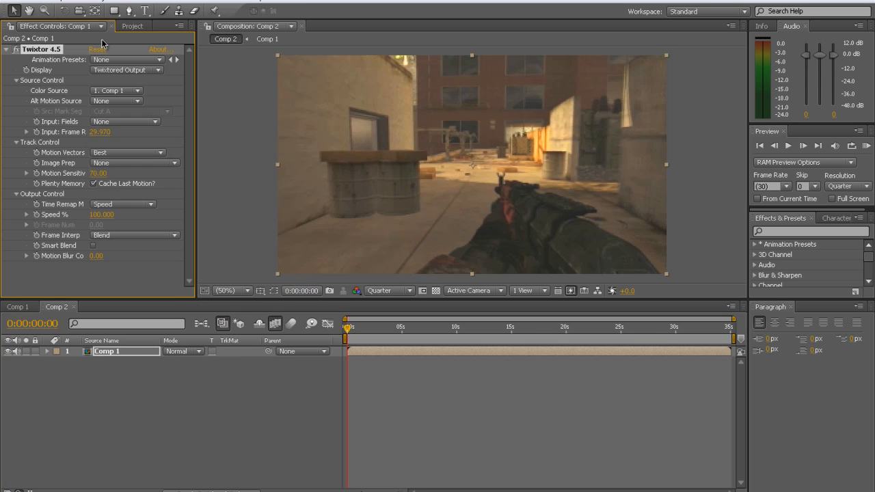
click(132, 26)
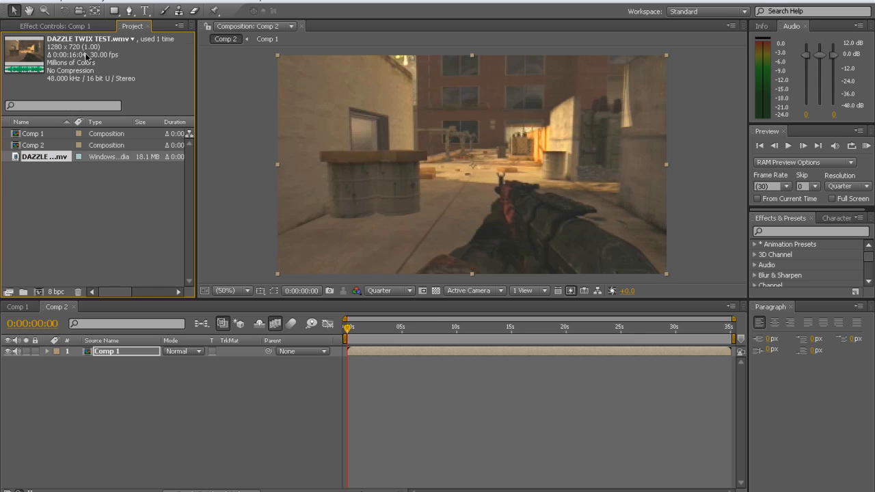
mouse_move(100, 58)
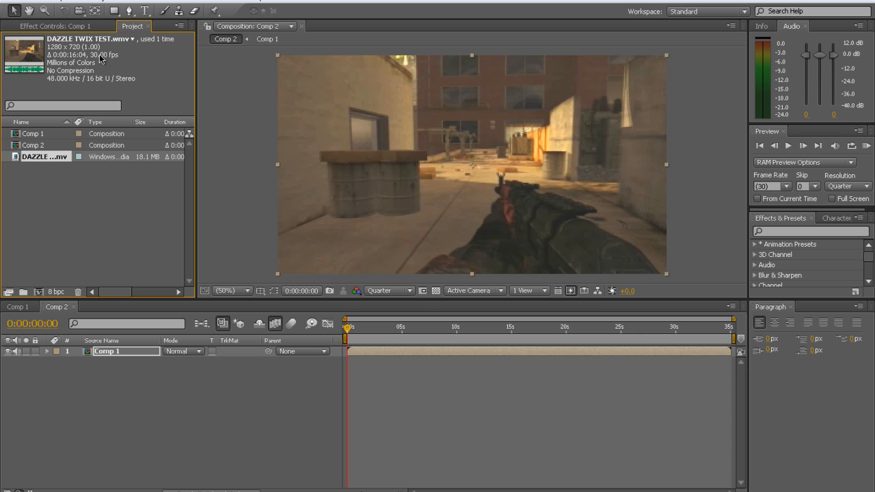
click(55, 26)
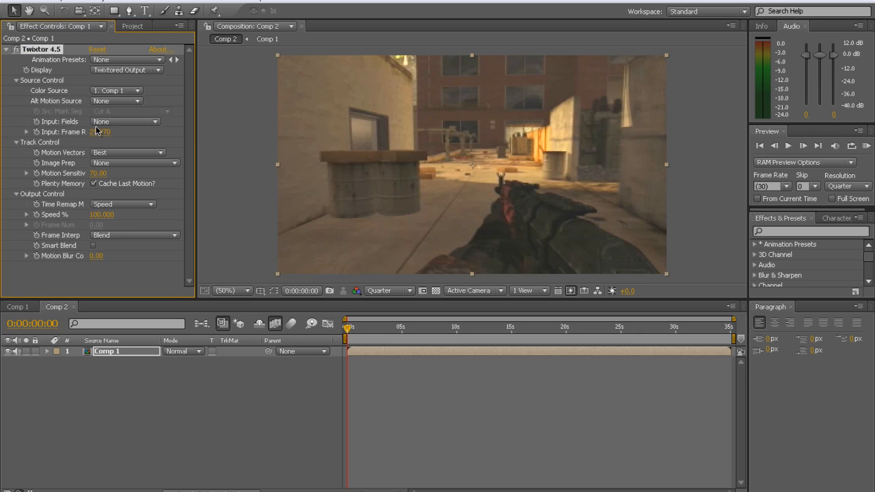
click(100, 132)
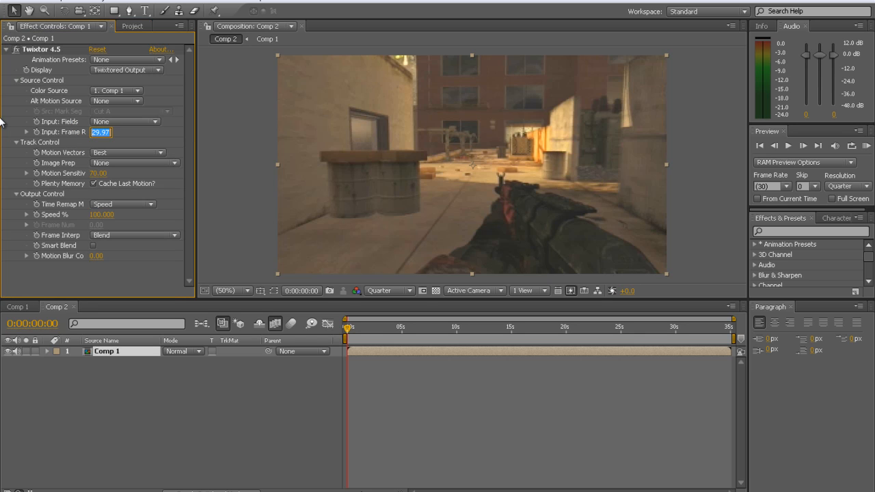
text(30)
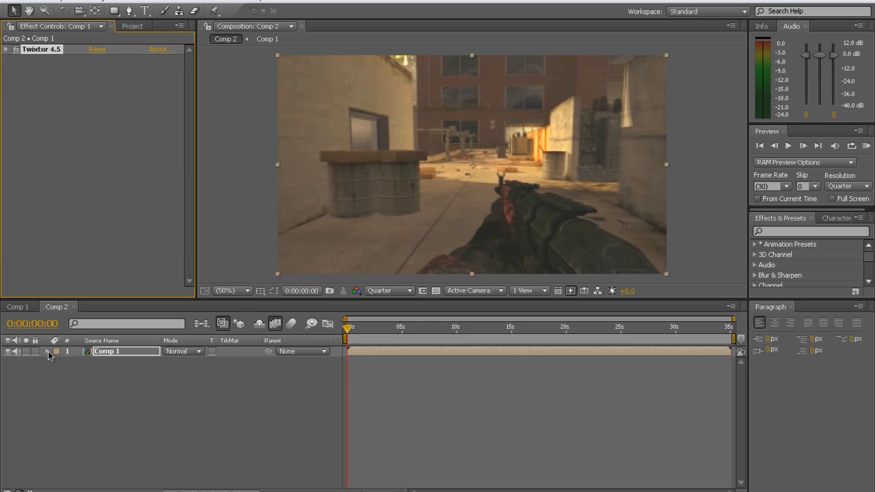
Reveal Twixtor's Output Control and keyframe Speed % at 100 on the Comp 1 layer
click(46, 352)
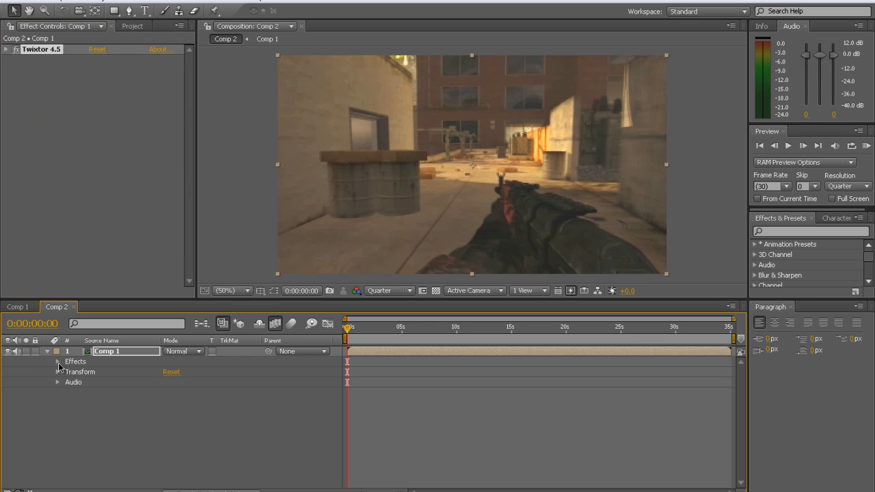
click(58, 361)
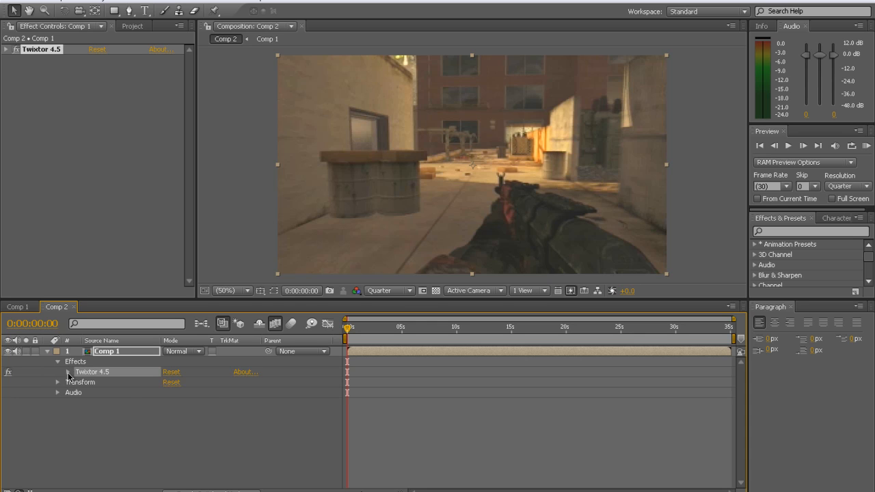
click(68, 371)
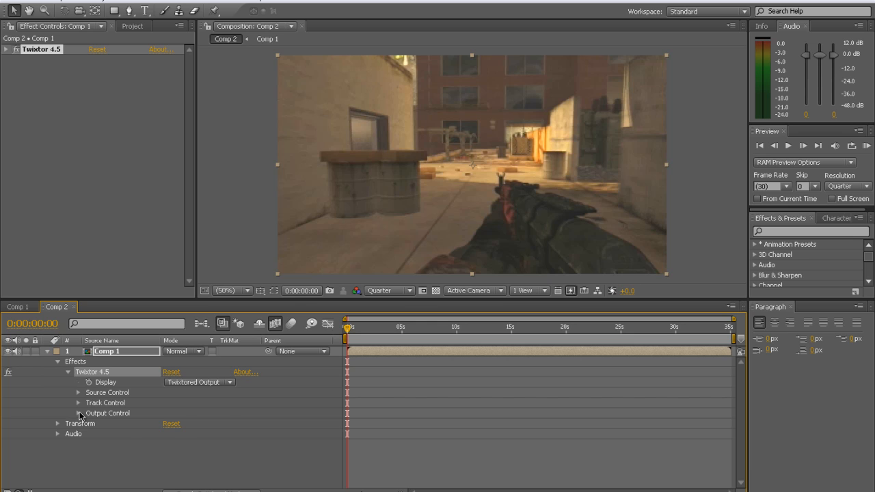
click(79, 413)
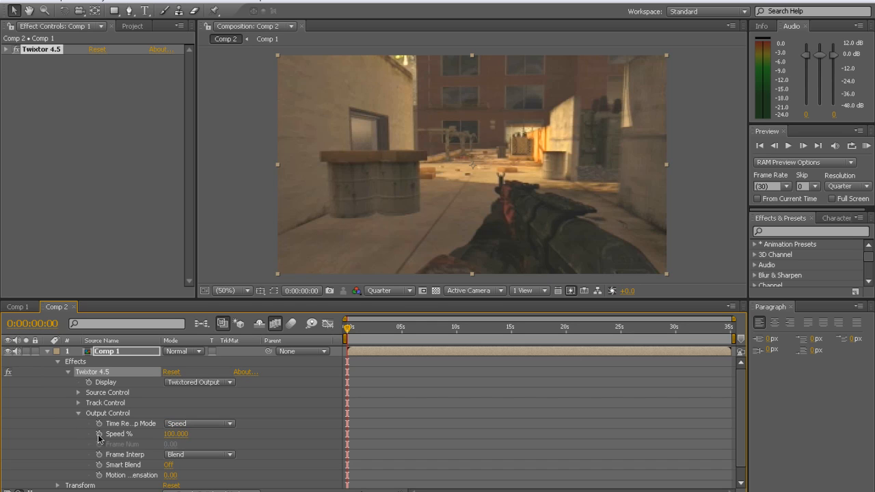
mouse_move(322, 321)
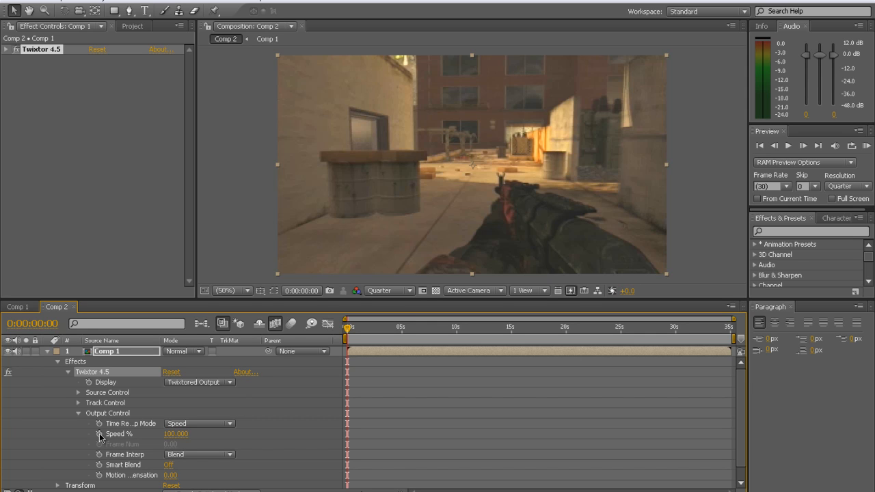
click(99, 434)
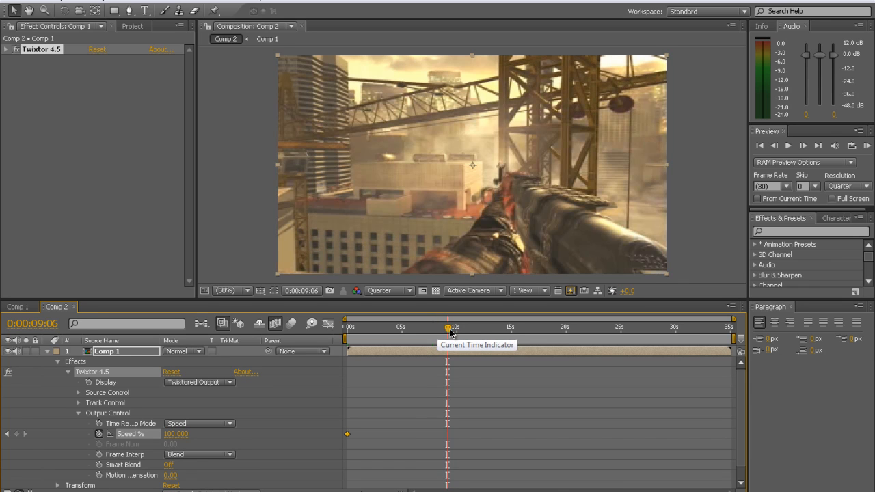
Scrub the time indicator from about 9 seconds to just past 11 seconds
drag(448, 326, 454, 327)
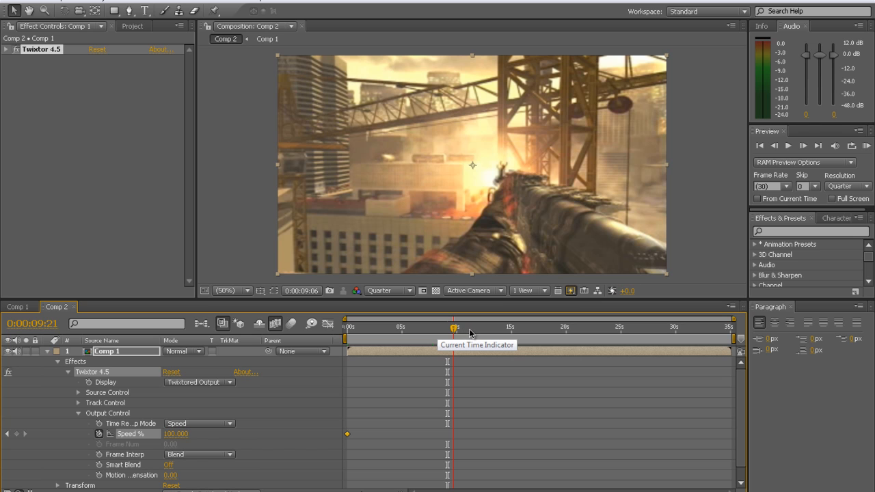
drag(455, 331, 473, 331)
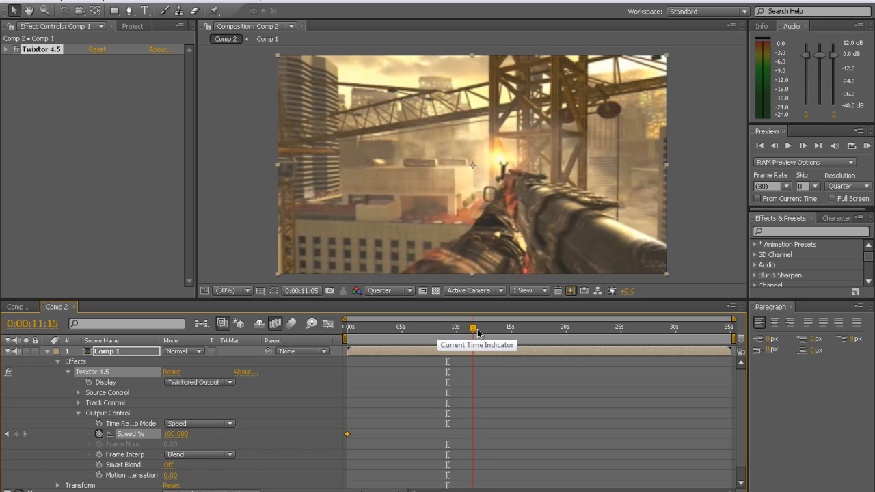
drag(473, 329, 486, 328)
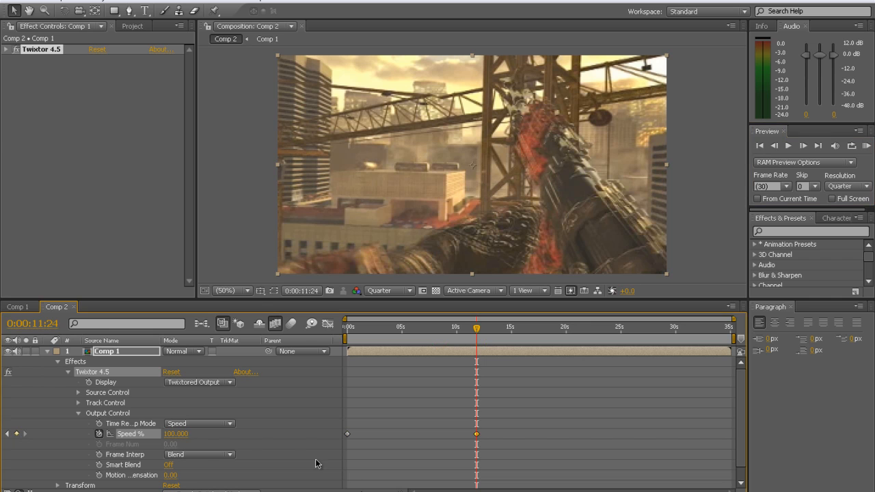
mouse_move(441, 413)
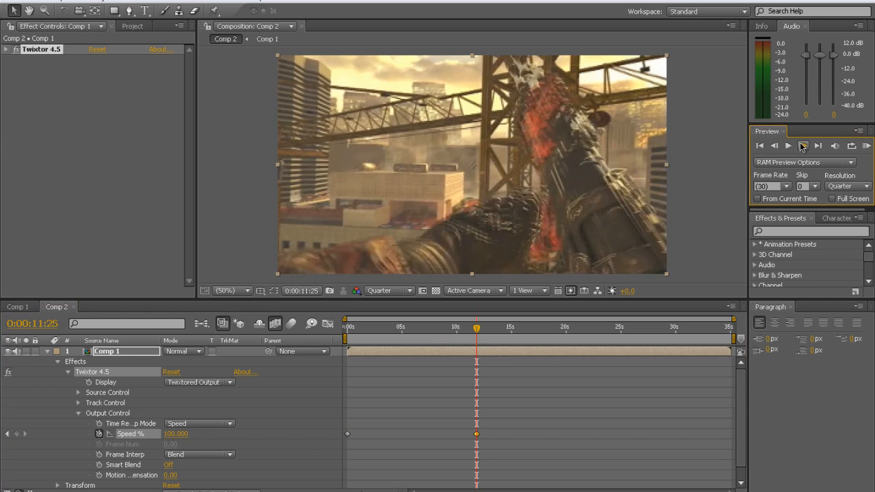
Set Speed % to 5 and scrub ahead to find where slow motion ends
click(816, 145)
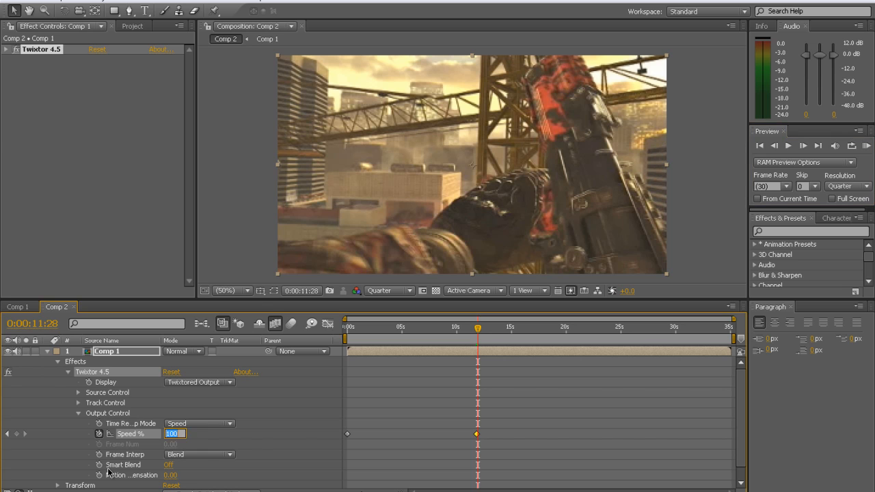
text(5.000)
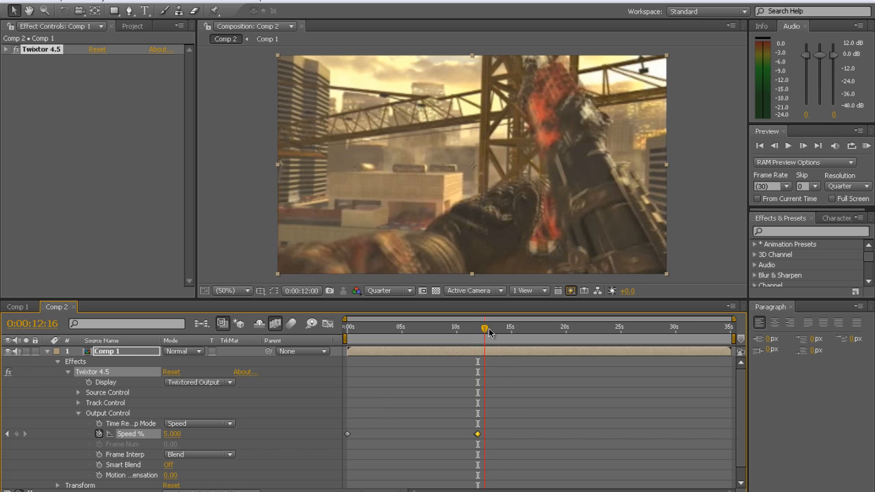
drag(484, 328, 510, 328)
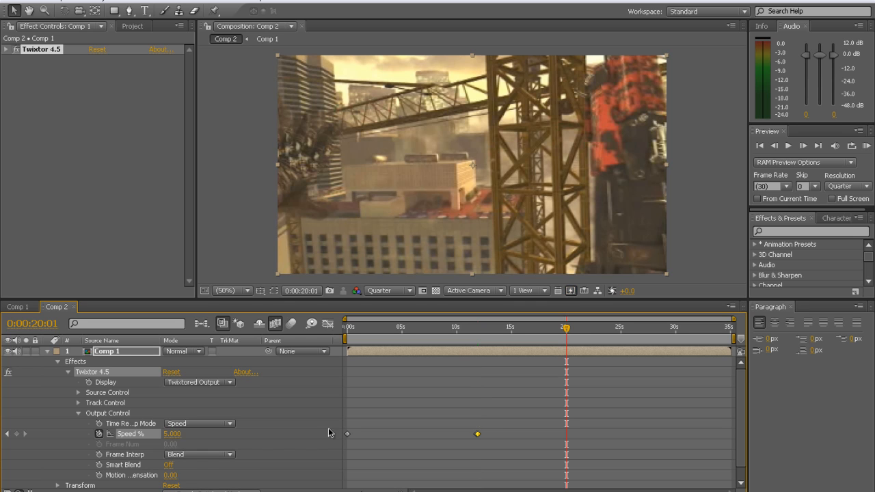
mouse_move(17, 434)
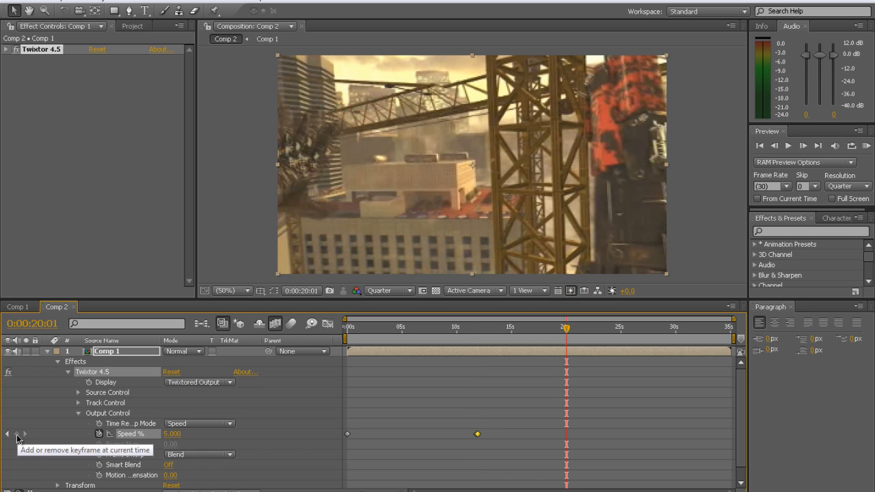
mouse_move(272, 436)
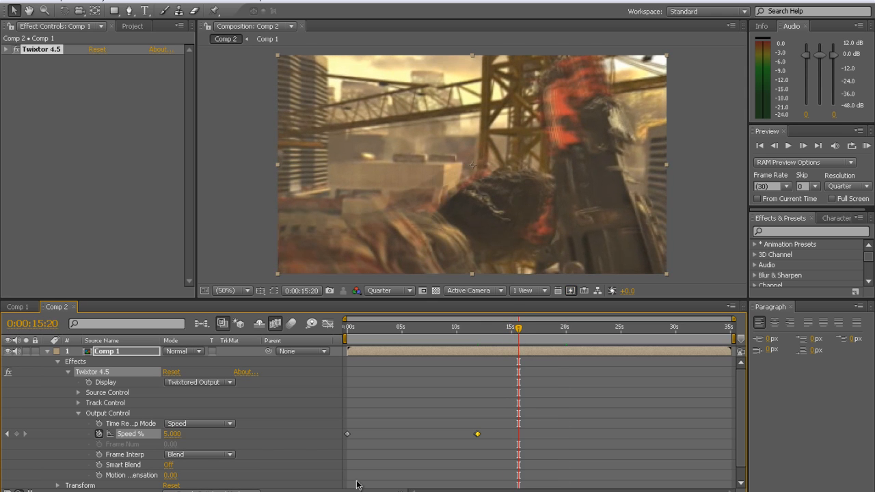
mouse_move(19, 436)
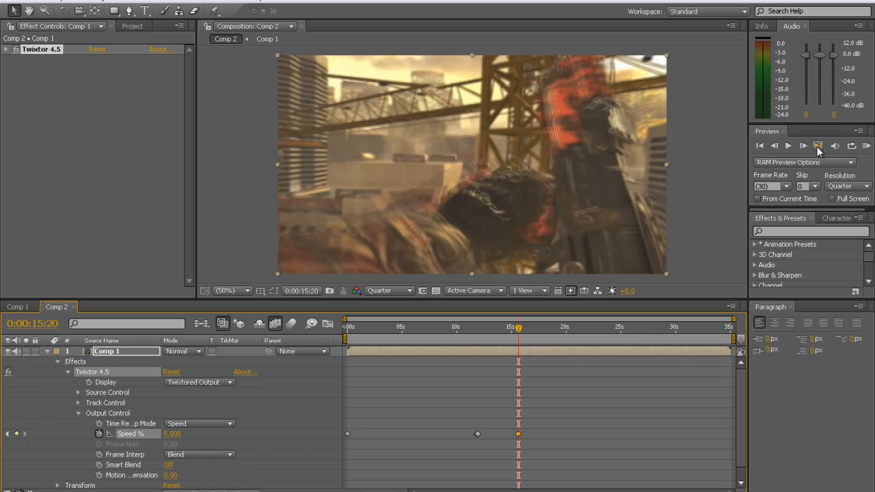
mouse_move(803, 146)
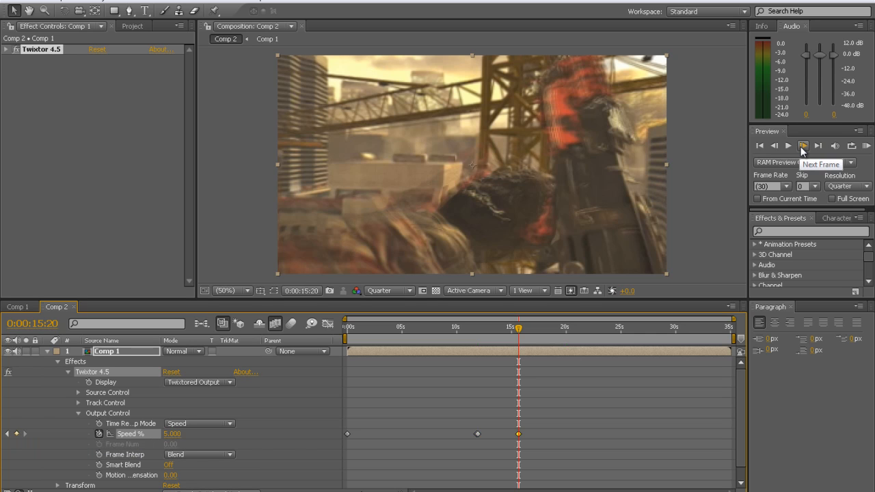
Set Speed % to 100.000 at the 0:00:15:23 keyframe
click(802, 145)
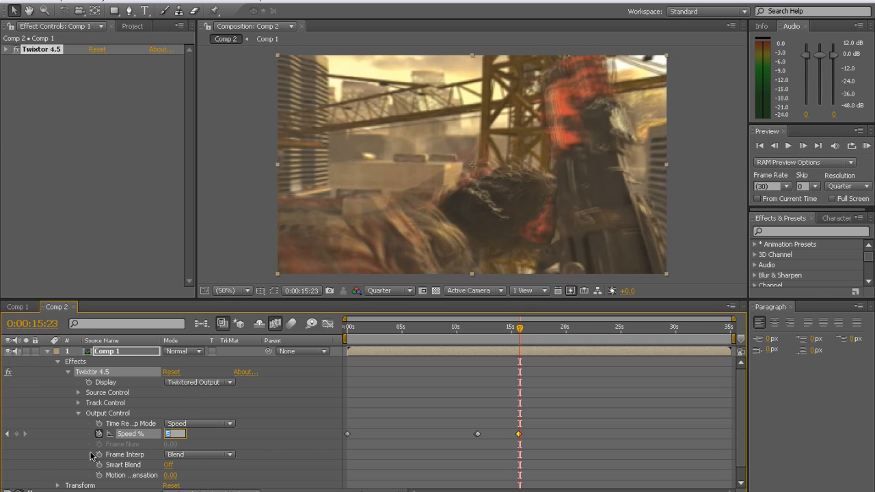
text(100.000)
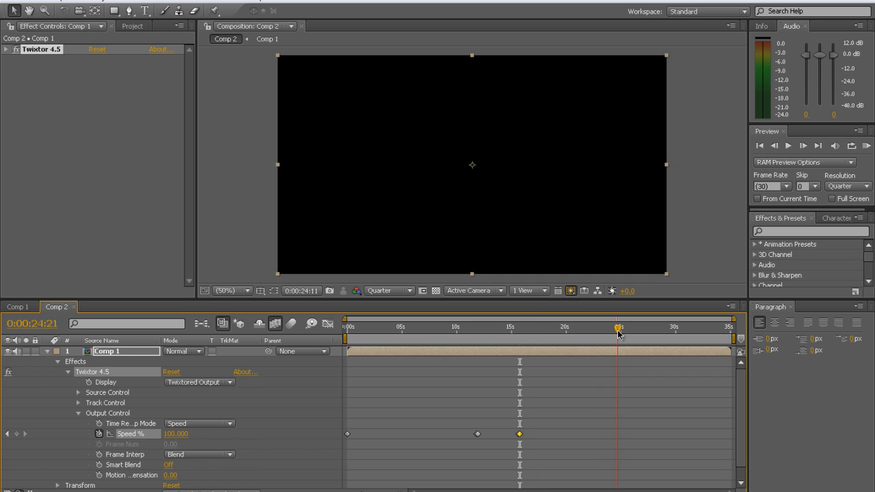
Move the time indicator back to 0:00:11:18, just before the slow-motion section
drag(618, 333, 566, 333)
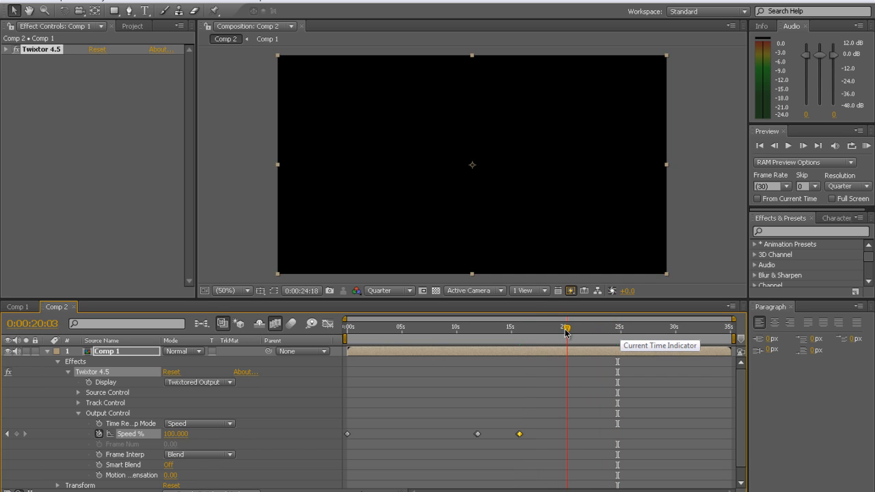
drag(566, 331, 564, 331)
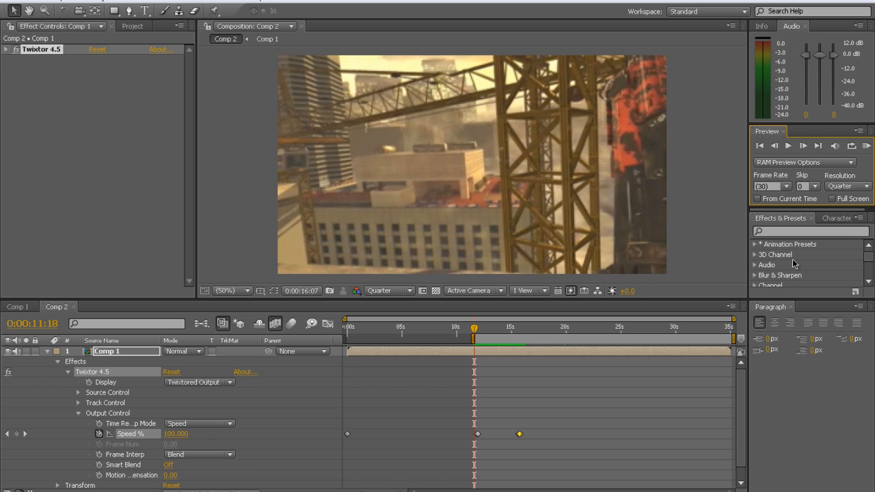
Cache a RAM preview of the Comp 2 speed ramp starting from 11:18
click(802, 145)
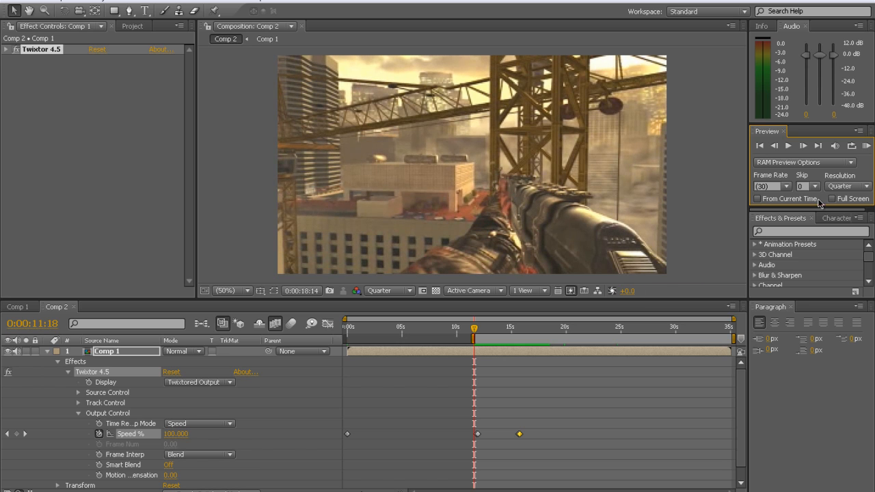
click(788, 145)
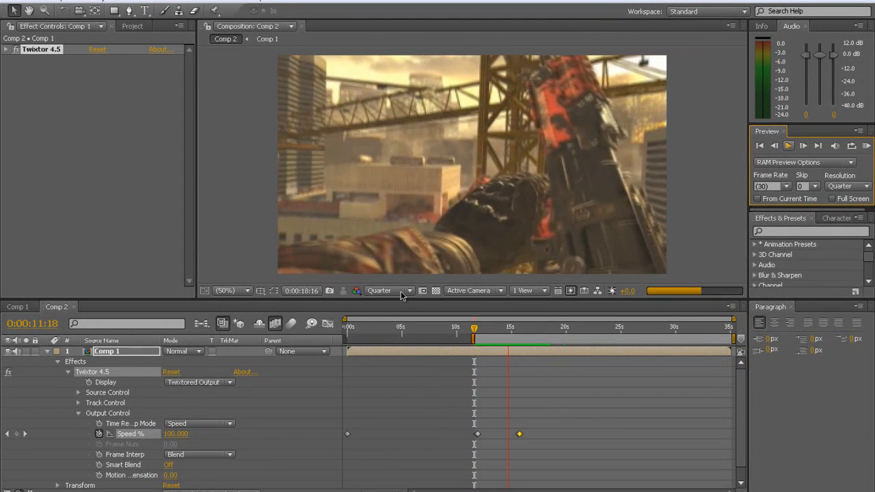
Play the cached slow-motion RAM preview, then stop it back at 11:18
click(788, 146)
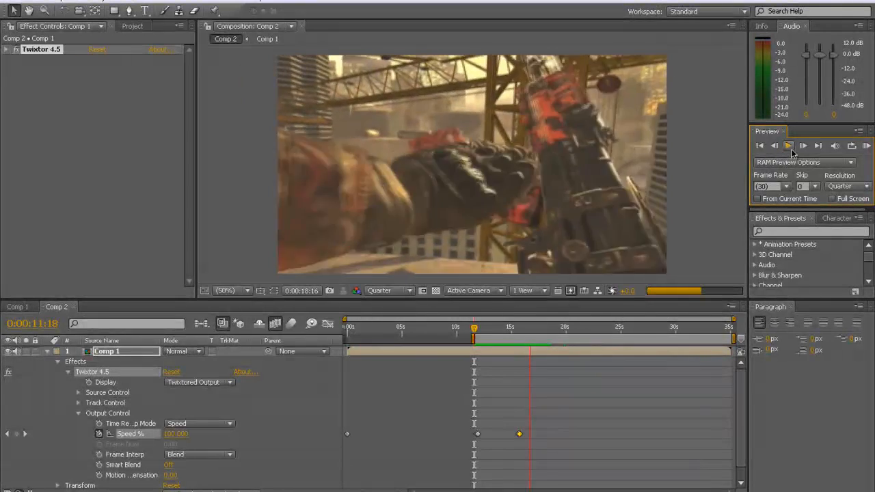
click(788, 146)
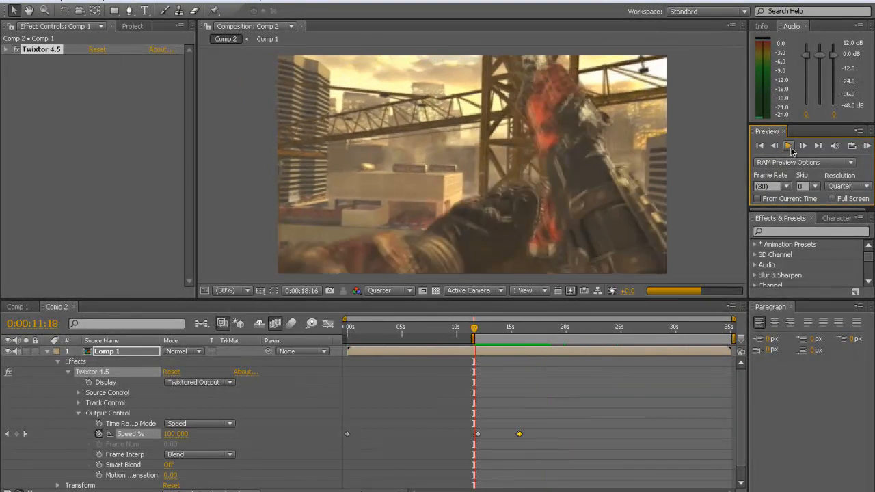
click(787, 146)
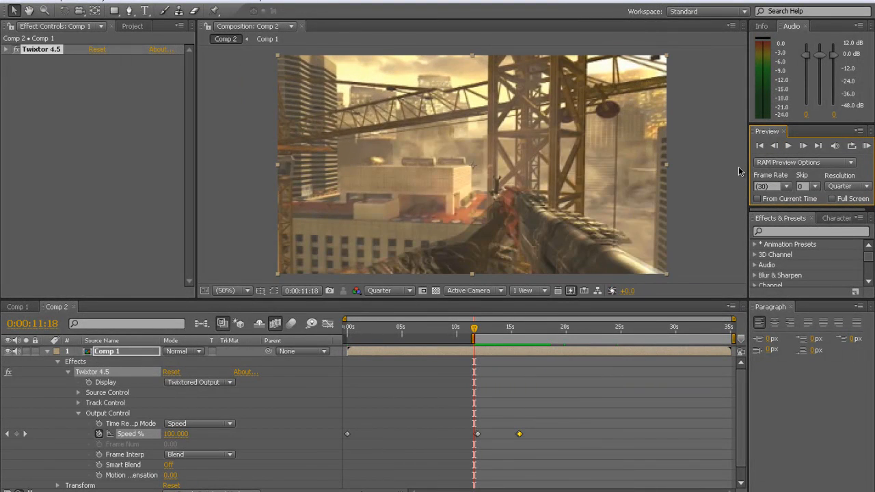